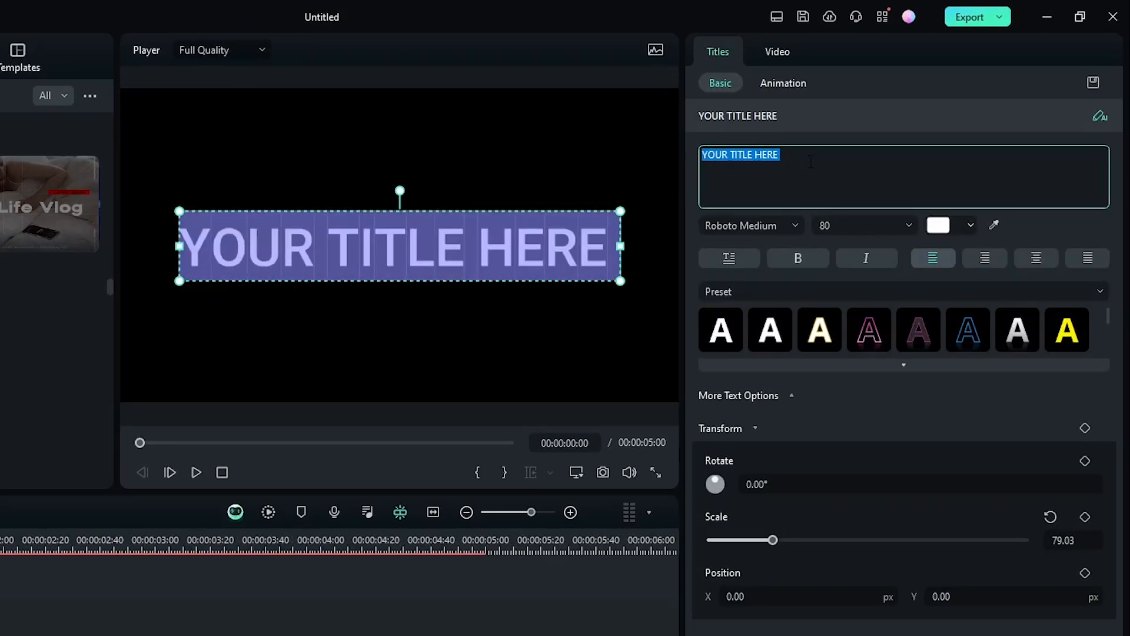
# Step: Set the title text to FILMORA in the Poppins ExtraBold font
pyautogui.click(749, 225)
pyautogui.write('po')
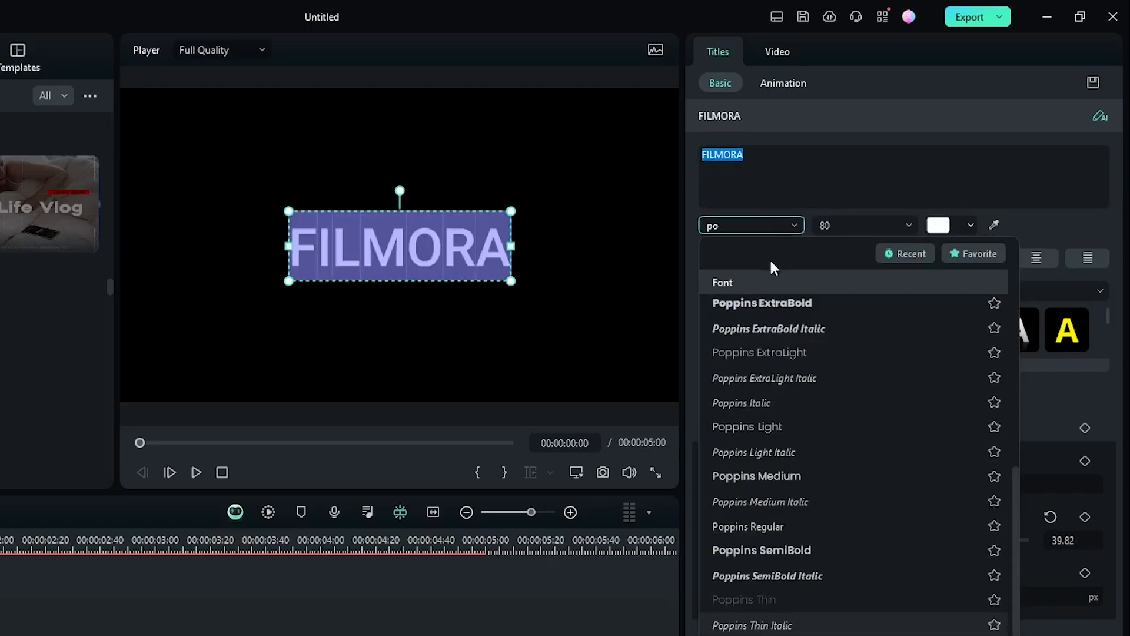
pyautogui.click(761, 302)
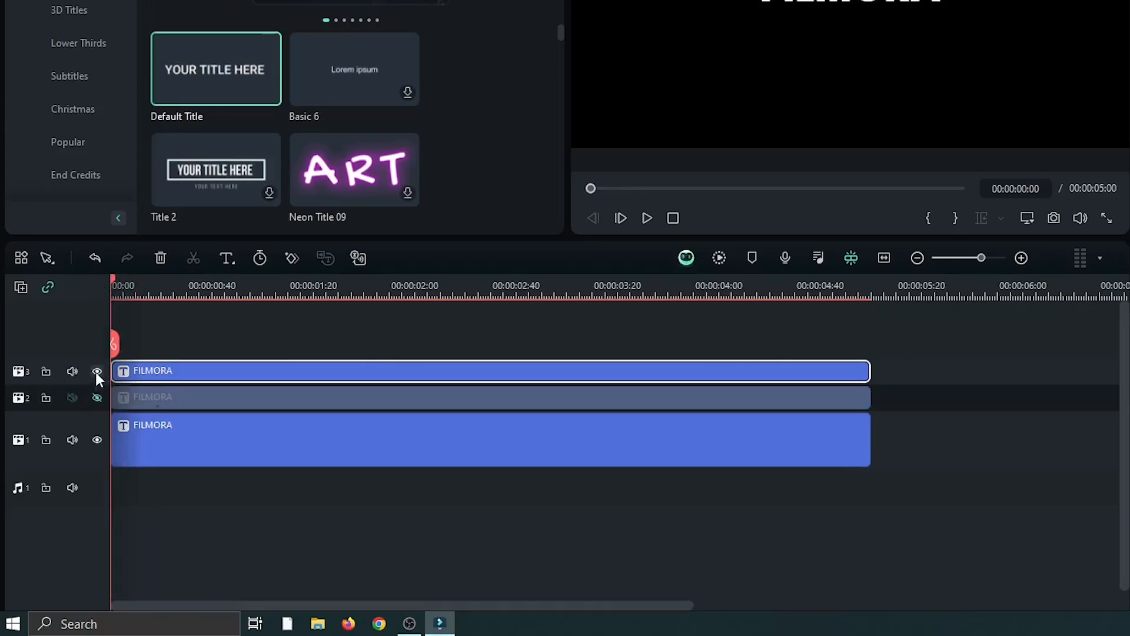
# Step: Hide the top FILMORA track and colour the bottom FILMORA title red
pyautogui.click(96, 372)
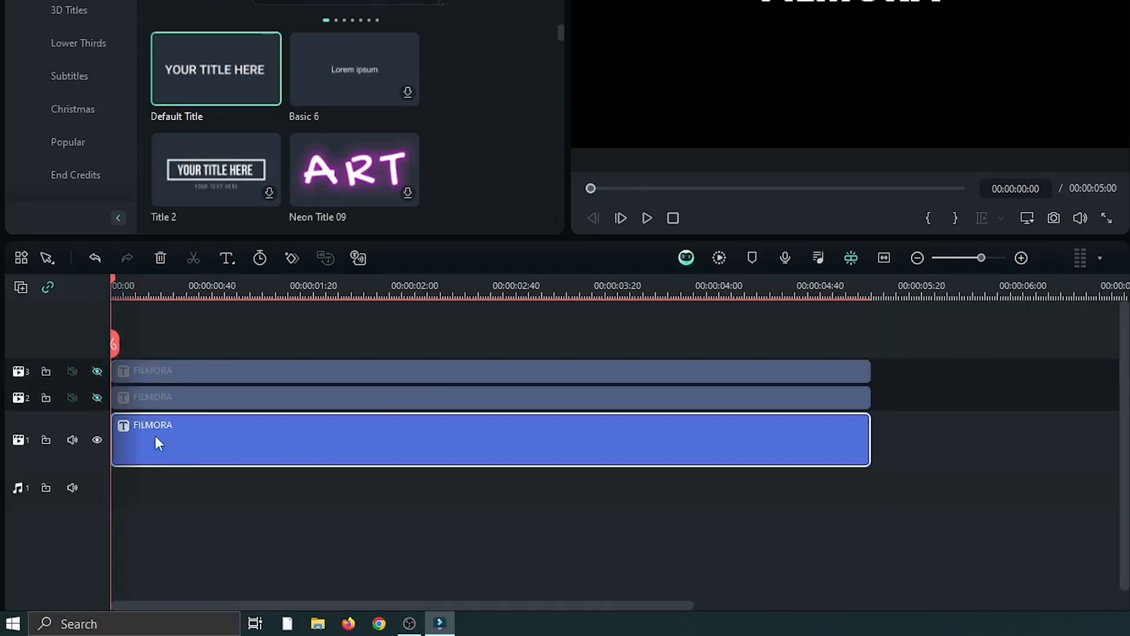
pyautogui.doubleClick(491, 441)
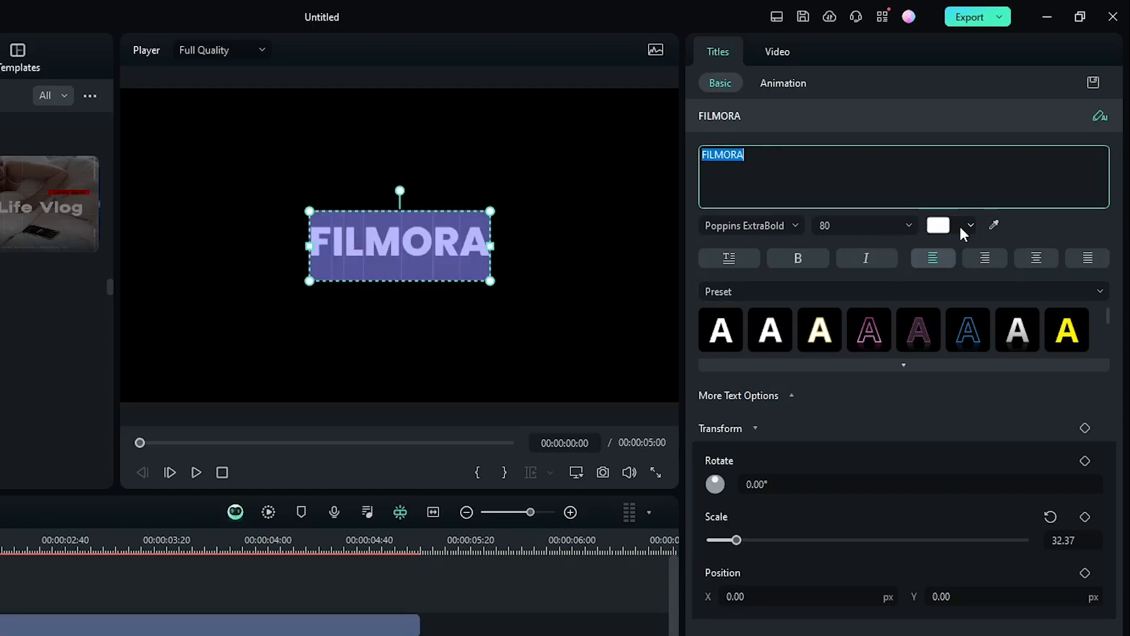
pyautogui.click(969, 225)
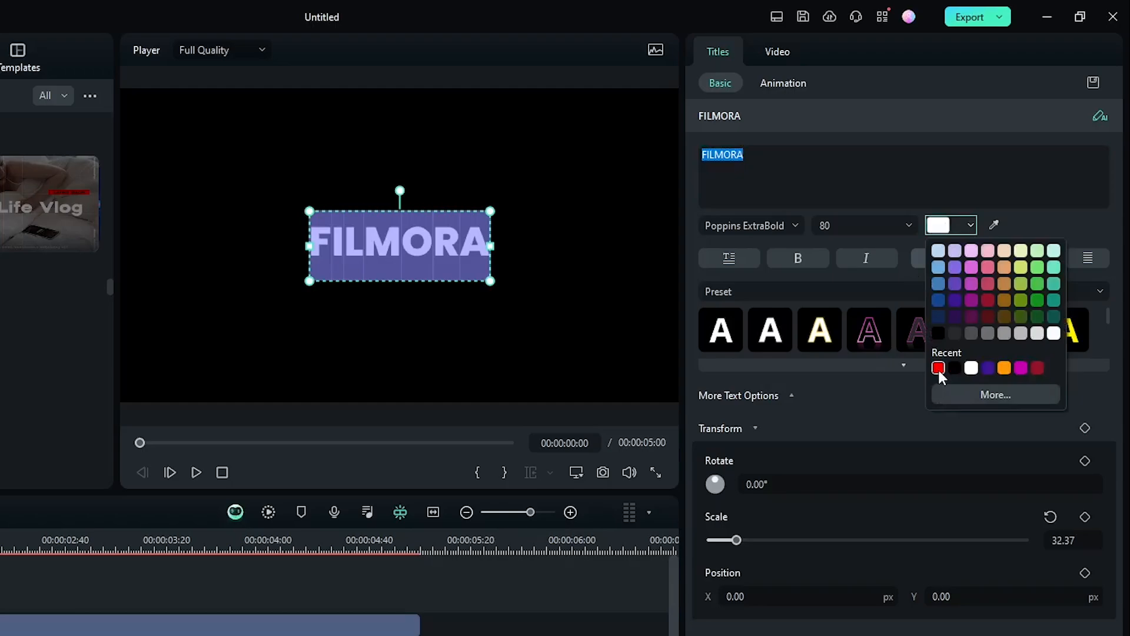
pyautogui.click(939, 368)
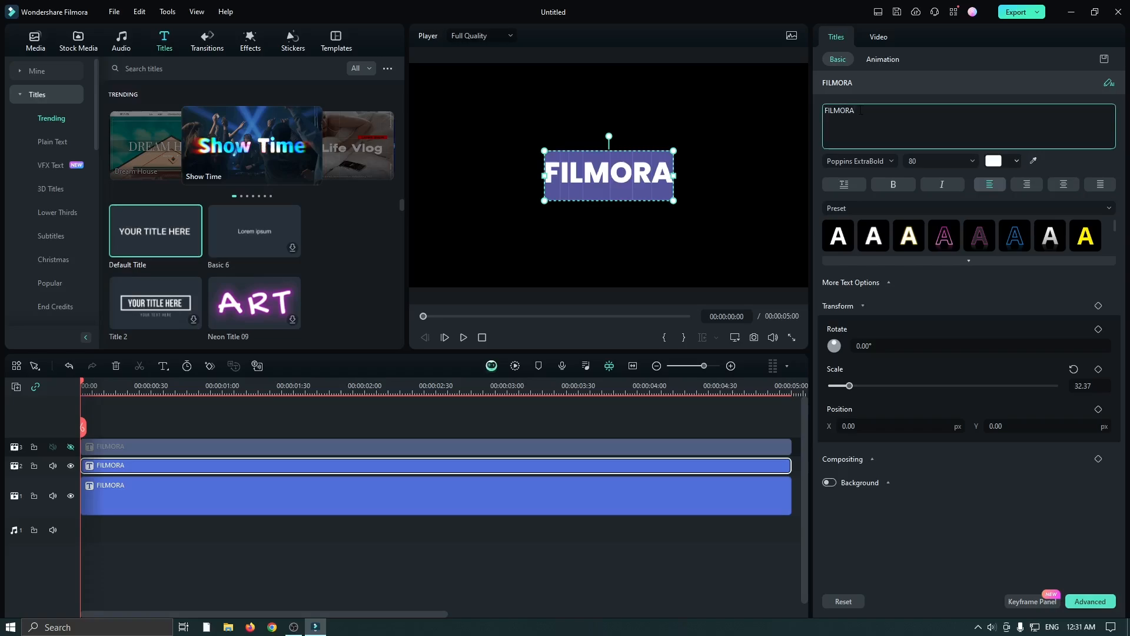
# Step: Trim the middle title to FILMOR and reduce the top title to just the letter A
pyautogui.press('Backspace')
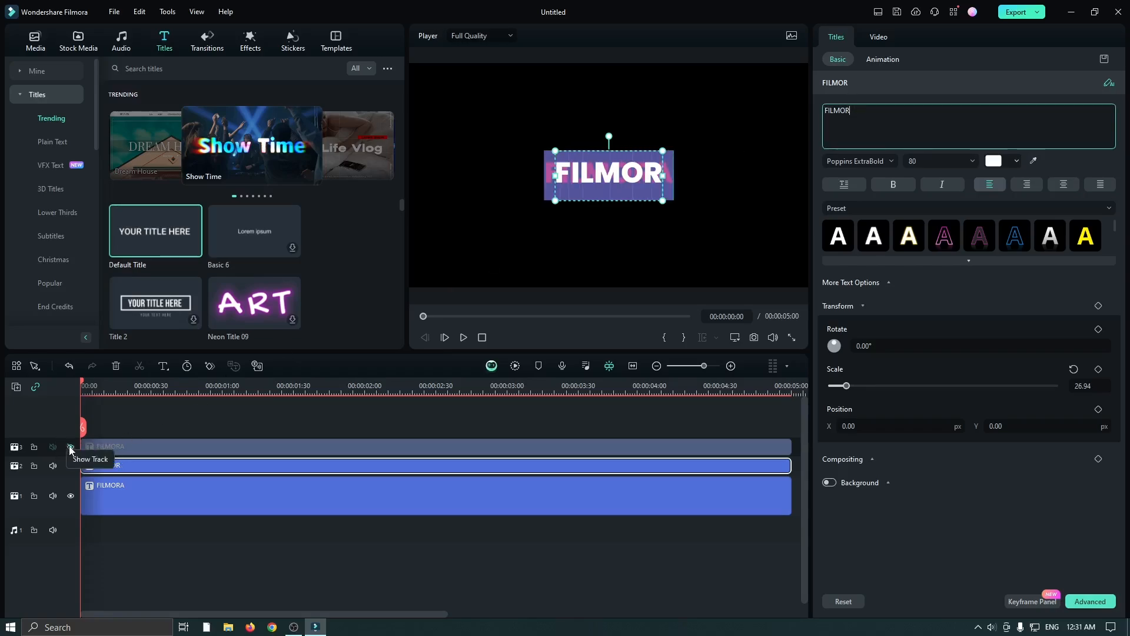
pyautogui.write('A')
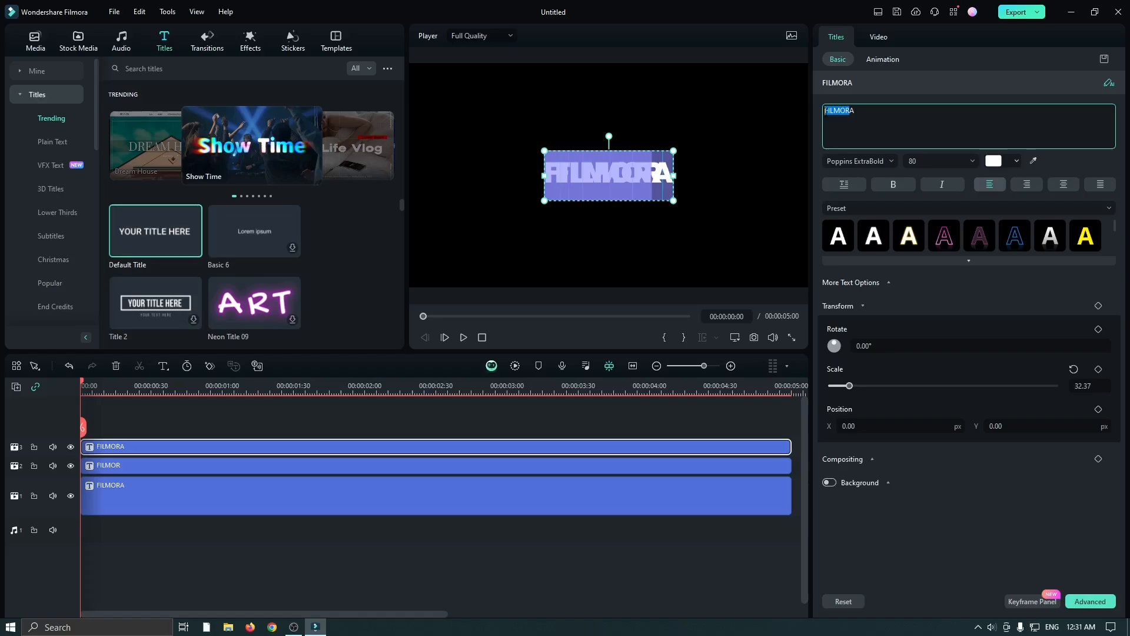
pyautogui.click(340, 431)
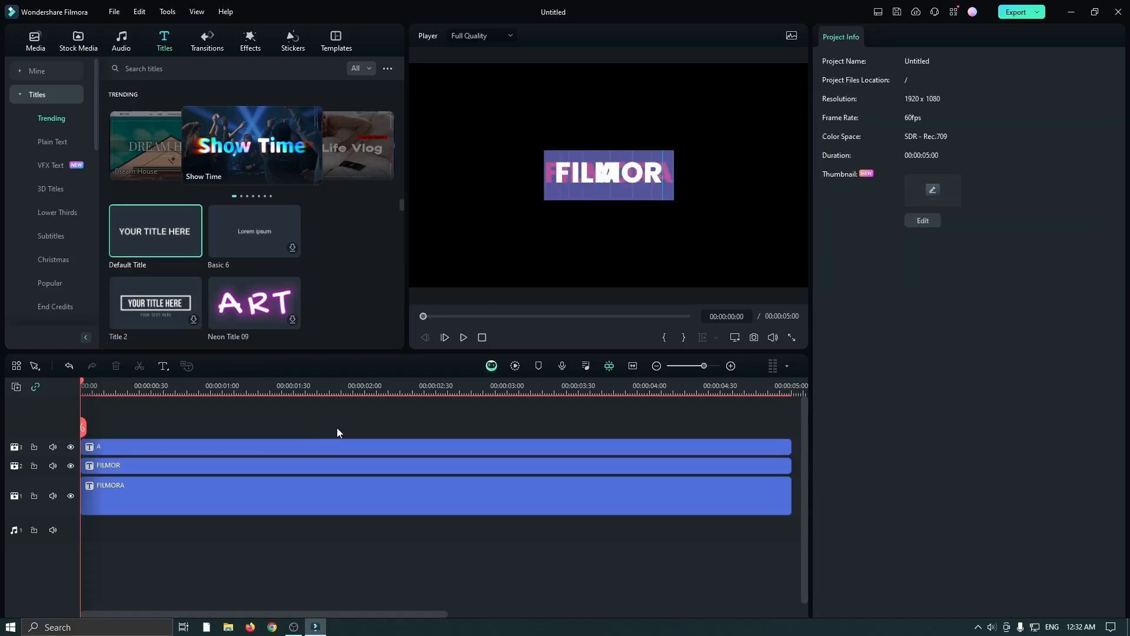
pyautogui.moveTo(166, 427)
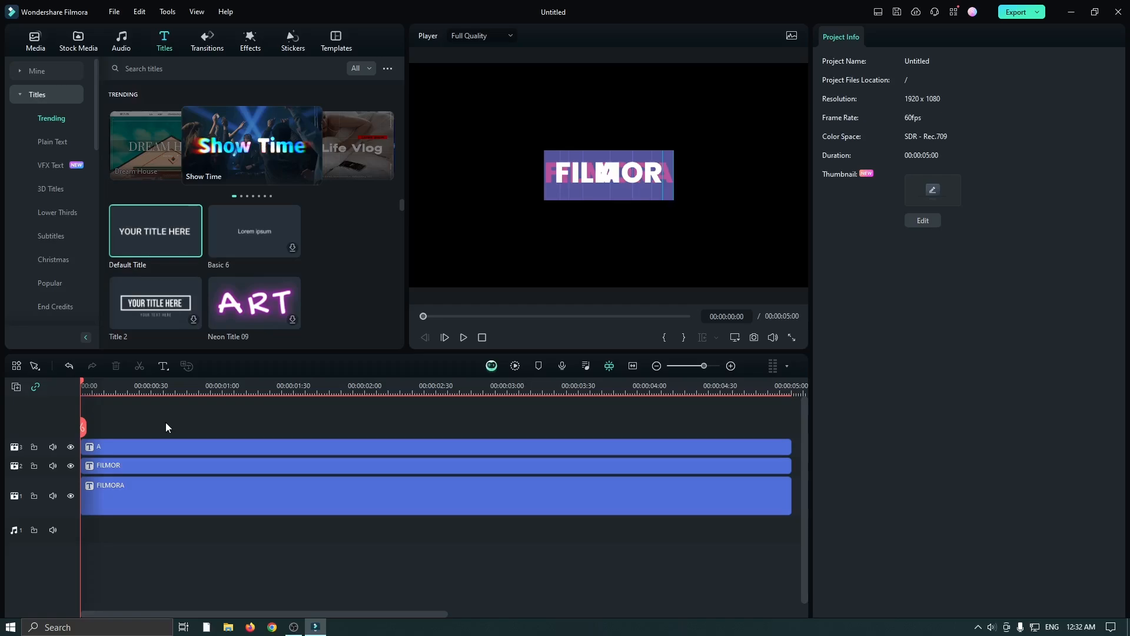
# Step: Keyframe the A title from scale 0.01 at 0° to scale 5.43 with 360° rotation at one second
pyautogui.click(70, 495)
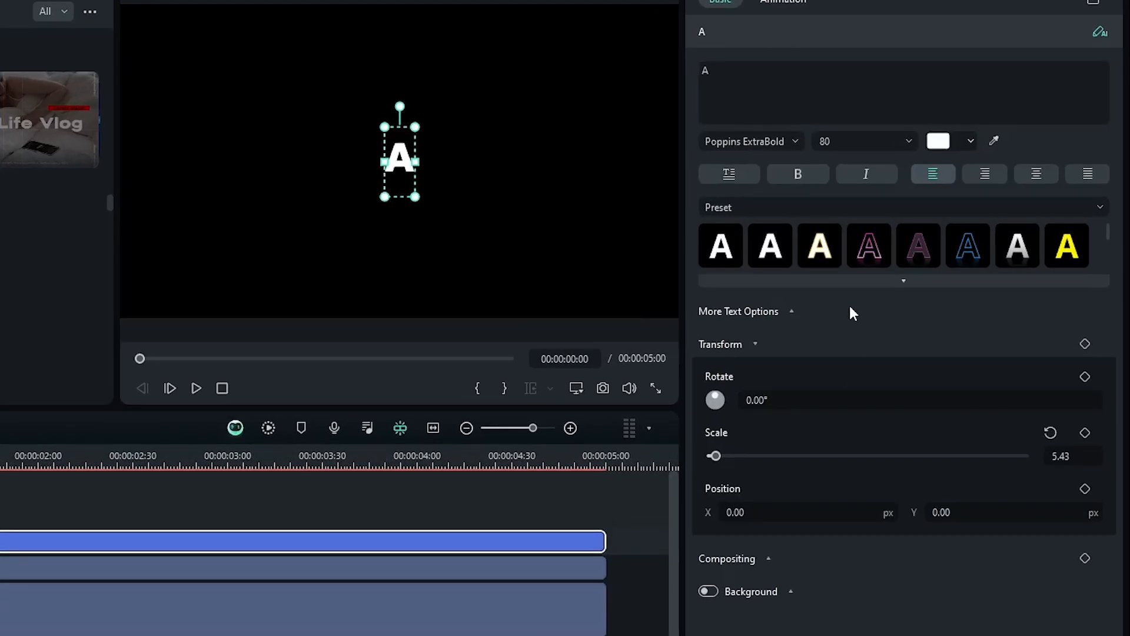
pyautogui.moveTo(979, 383)
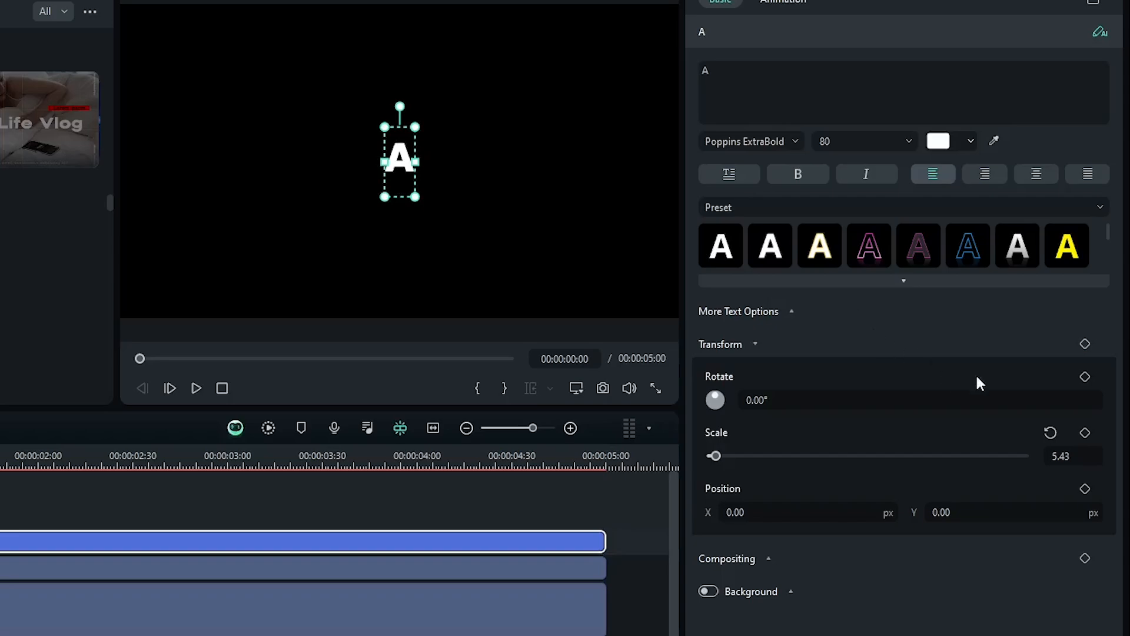
pyautogui.click(1085, 432)
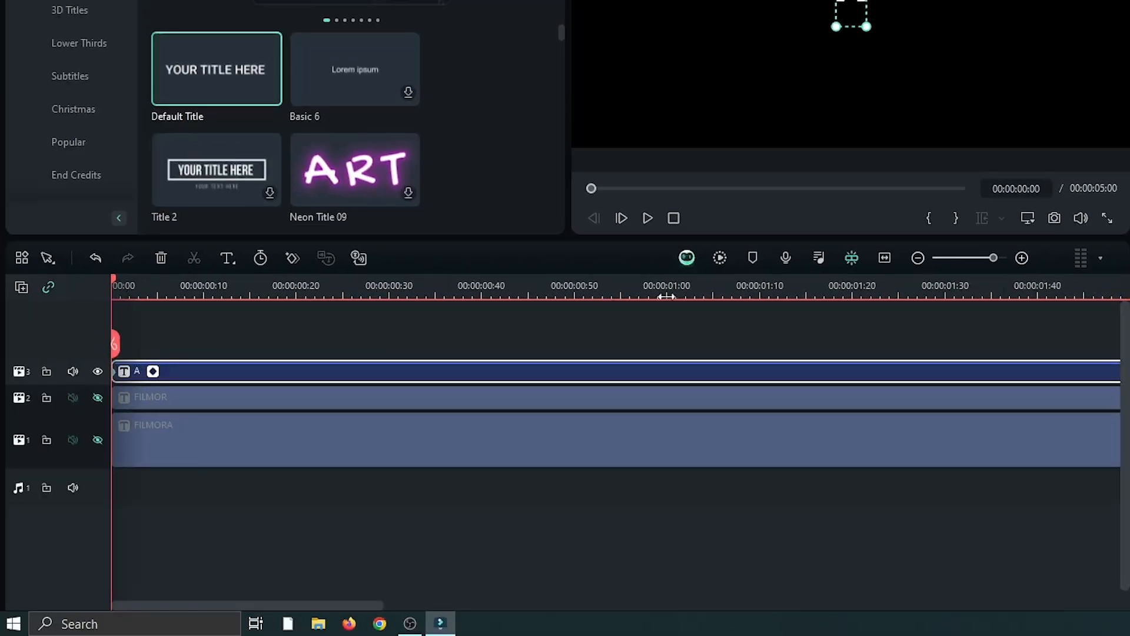
pyautogui.click(666, 285)
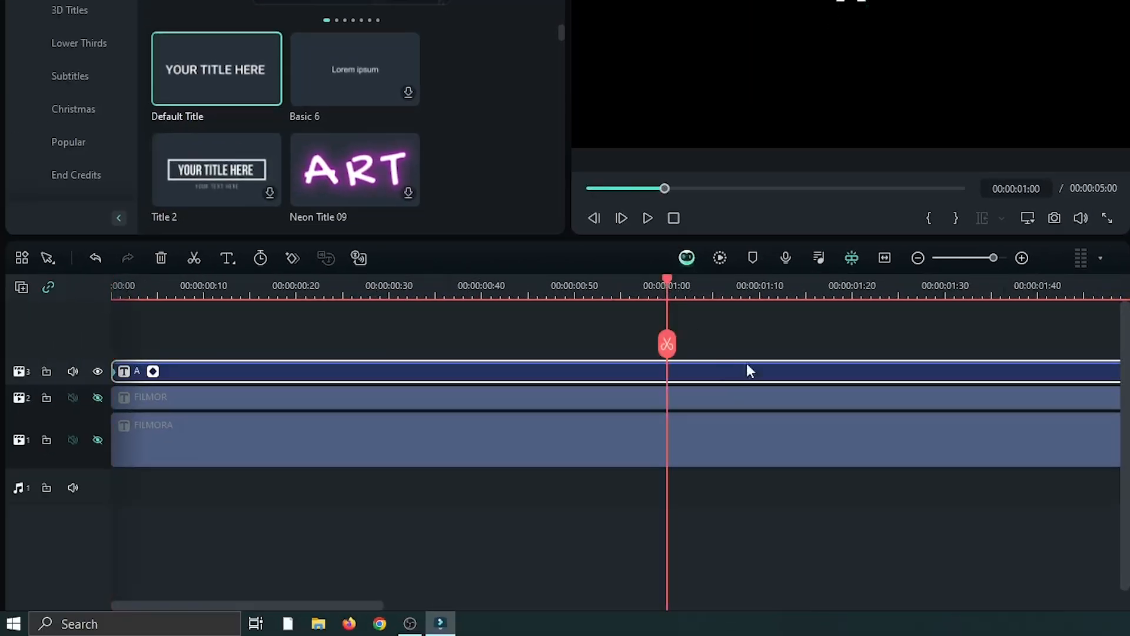
pyautogui.doubleClick(360, 372)
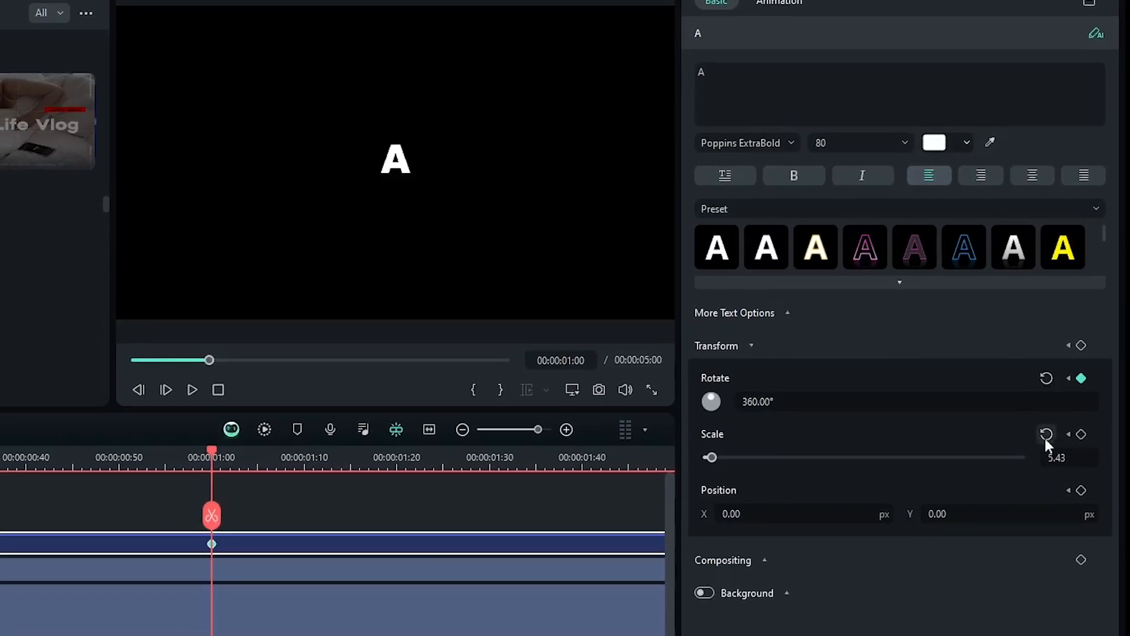
pyautogui.click(1082, 433)
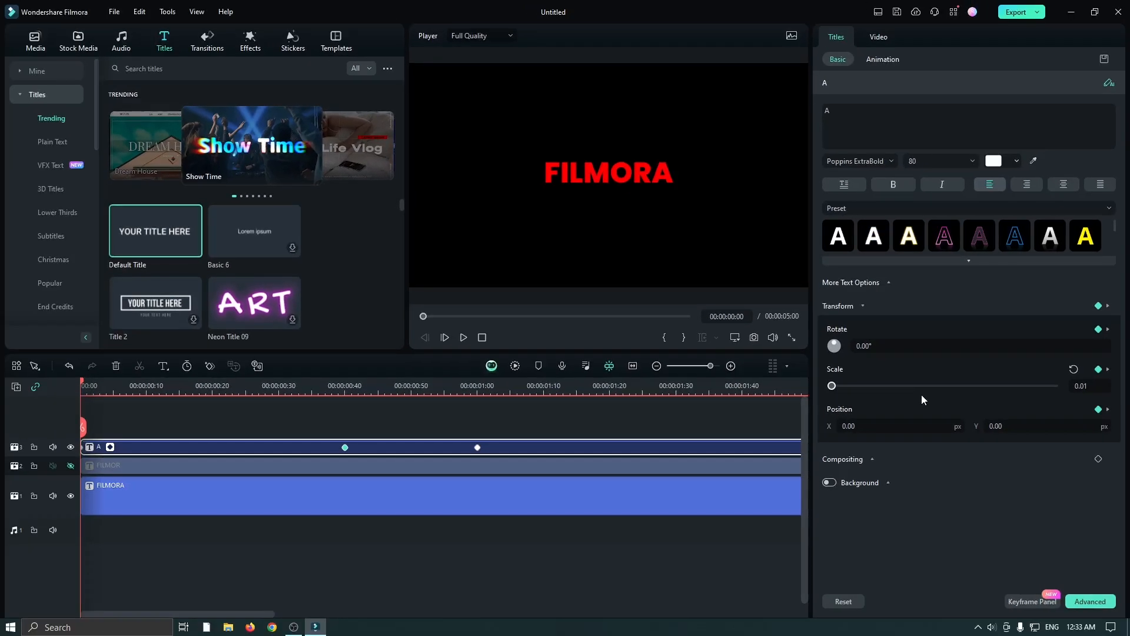
# Step: Add a Position X 259 px keyframe for A just past one second and view its keyframe curves
pyautogui.click(463, 338)
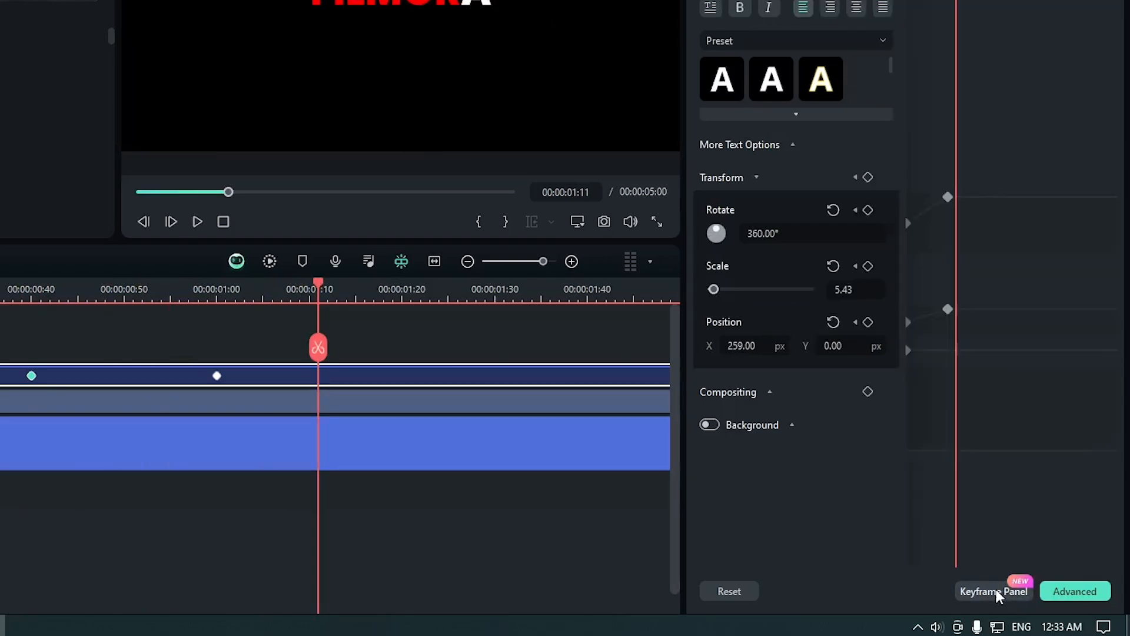
pyautogui.click(992, 591)
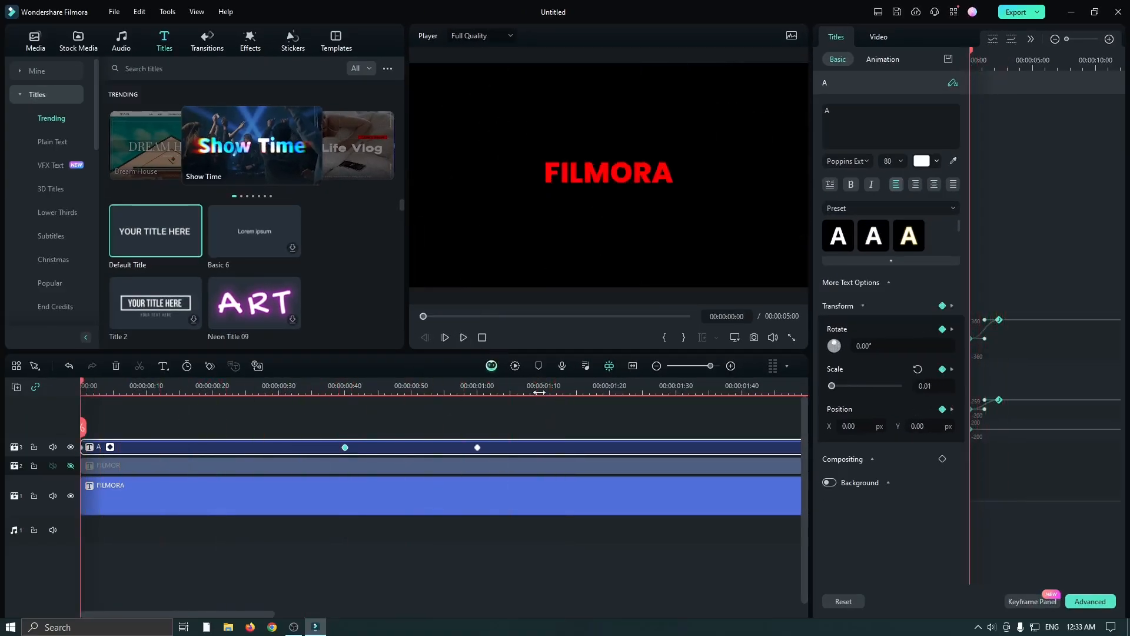
pyautogui.moveTo(405, 321)
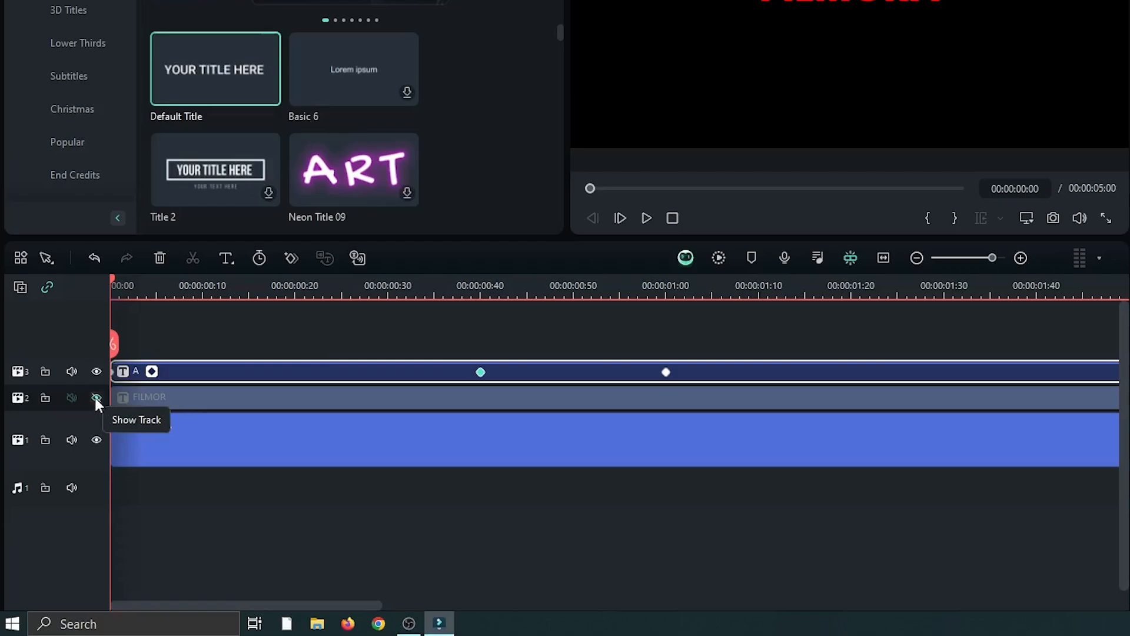
# Step: Hide the A track and keyframe FILMOR from X 574, opacity 0 at 0:40 to X -53, opacity 100 at 1:10
pyautogui.click(96, 398)
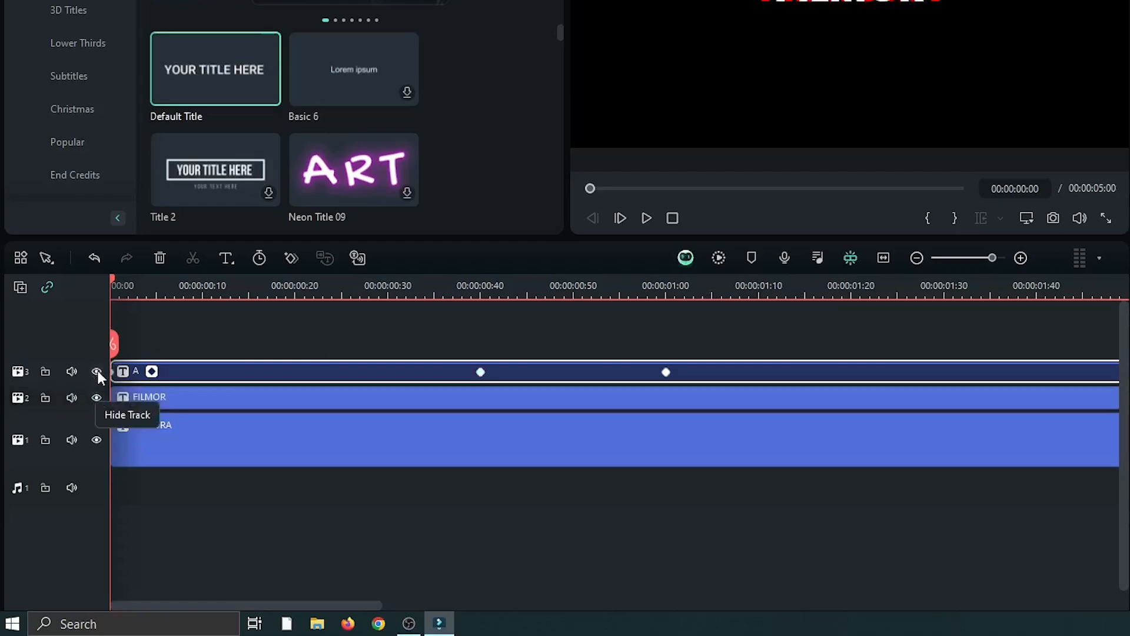
pyautogui.click(95, 372)
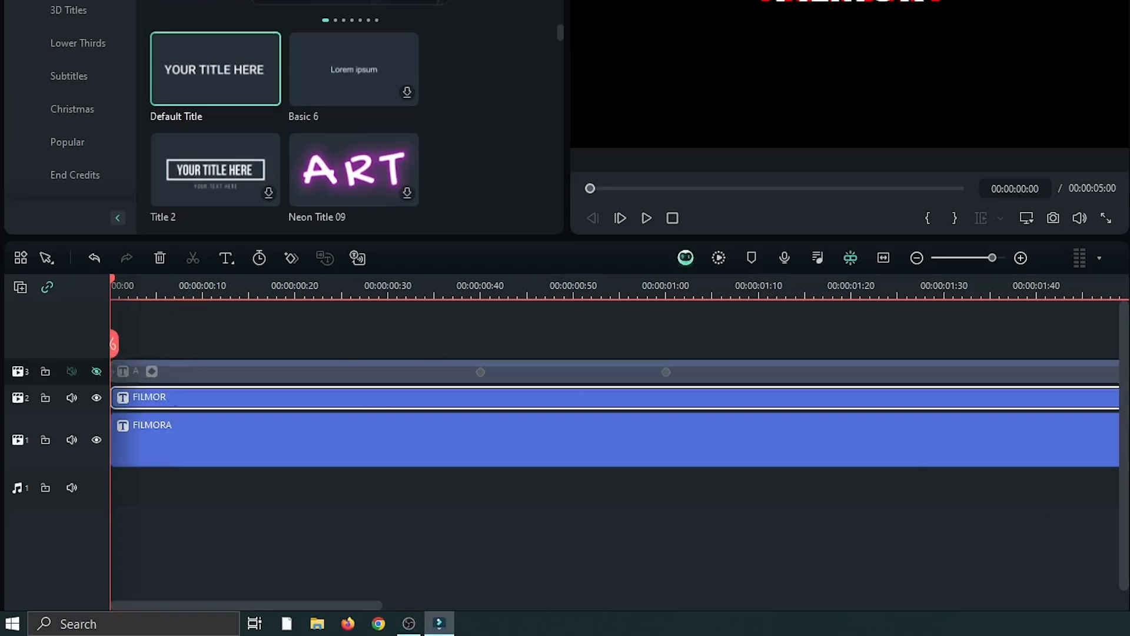
pyautogui.moveTo(512, 320)
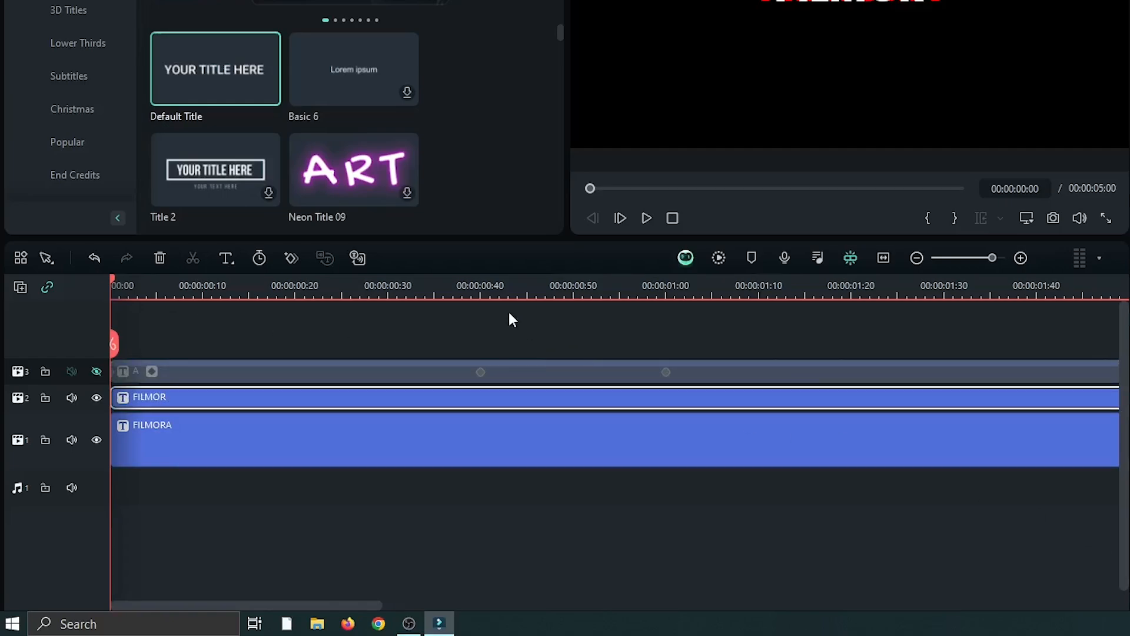
pyautogui.click(481, 285)
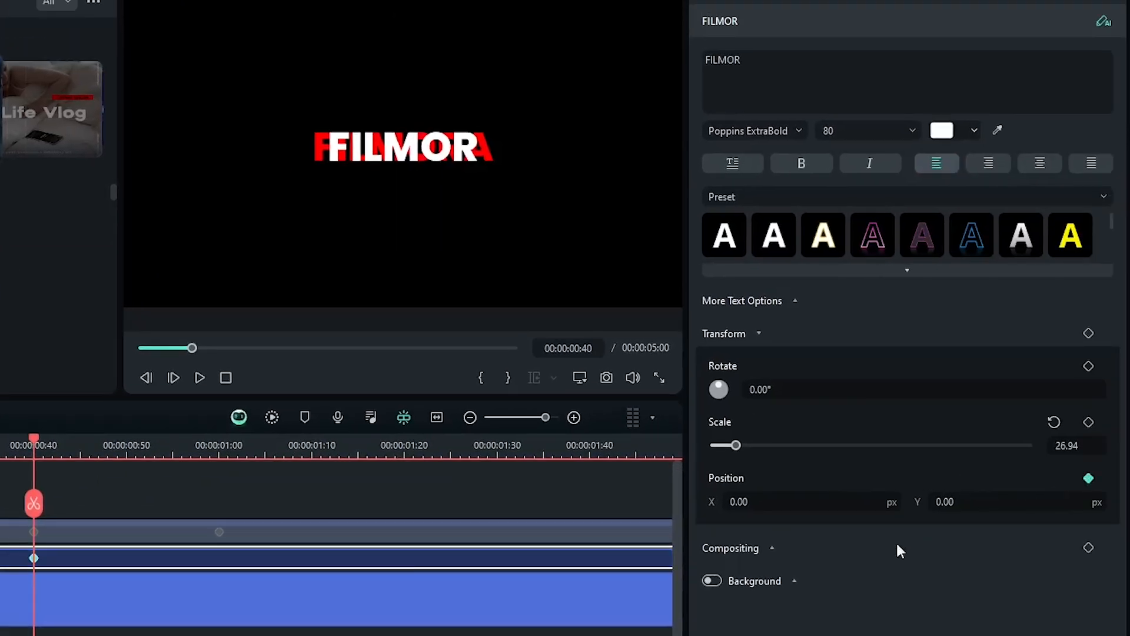
pyautogui.click(731, 548)
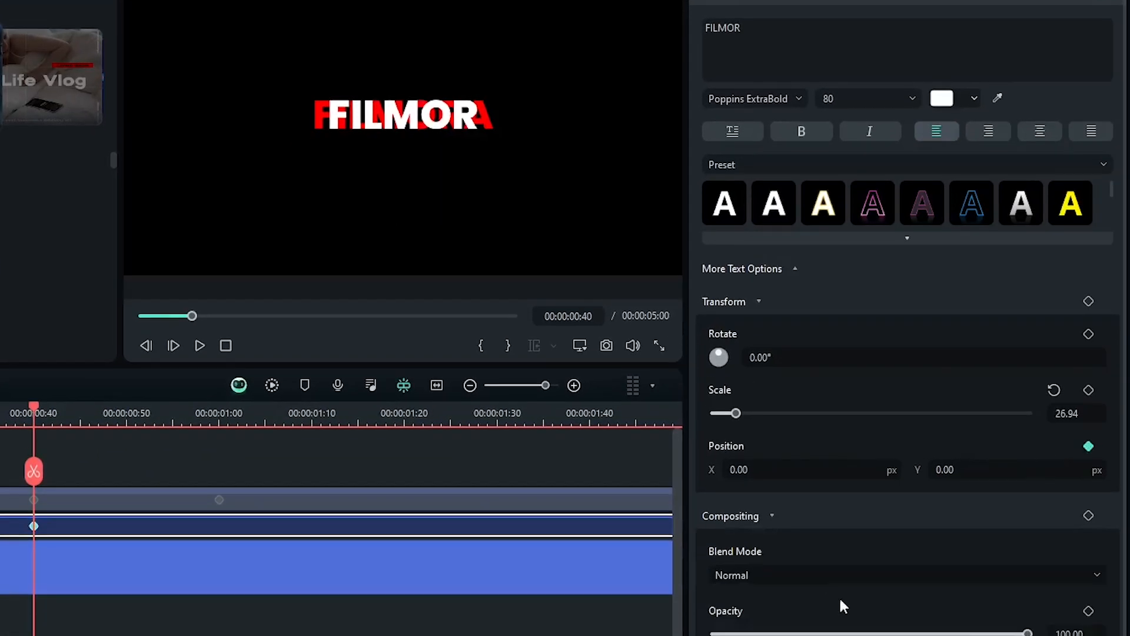
pyautogui.scroll(-3)
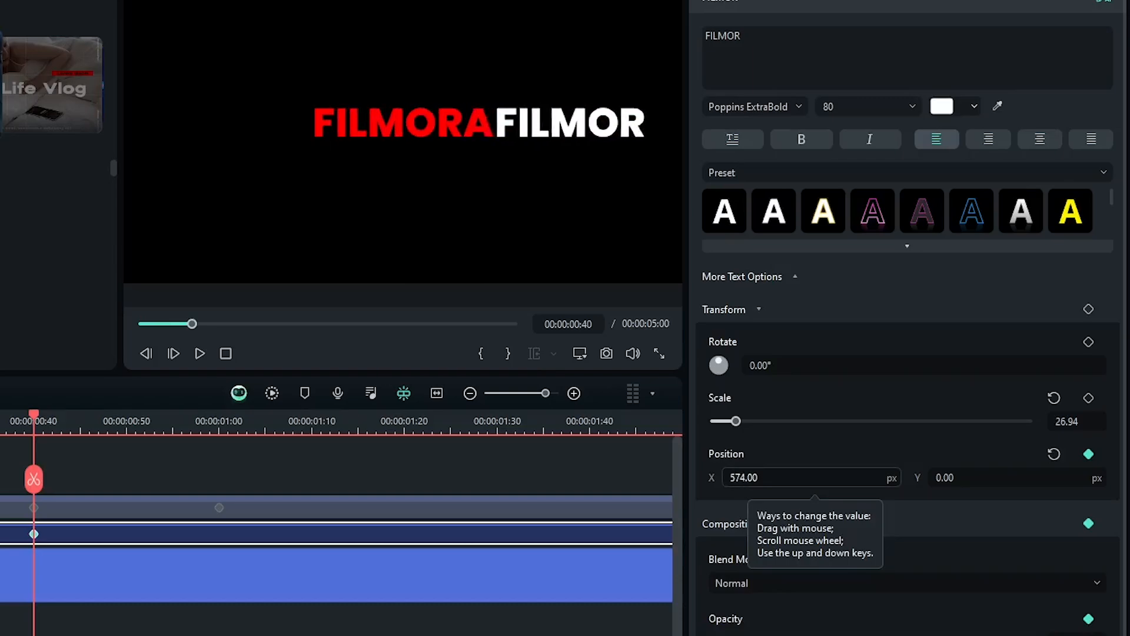
pyautogui.scroll(-3)
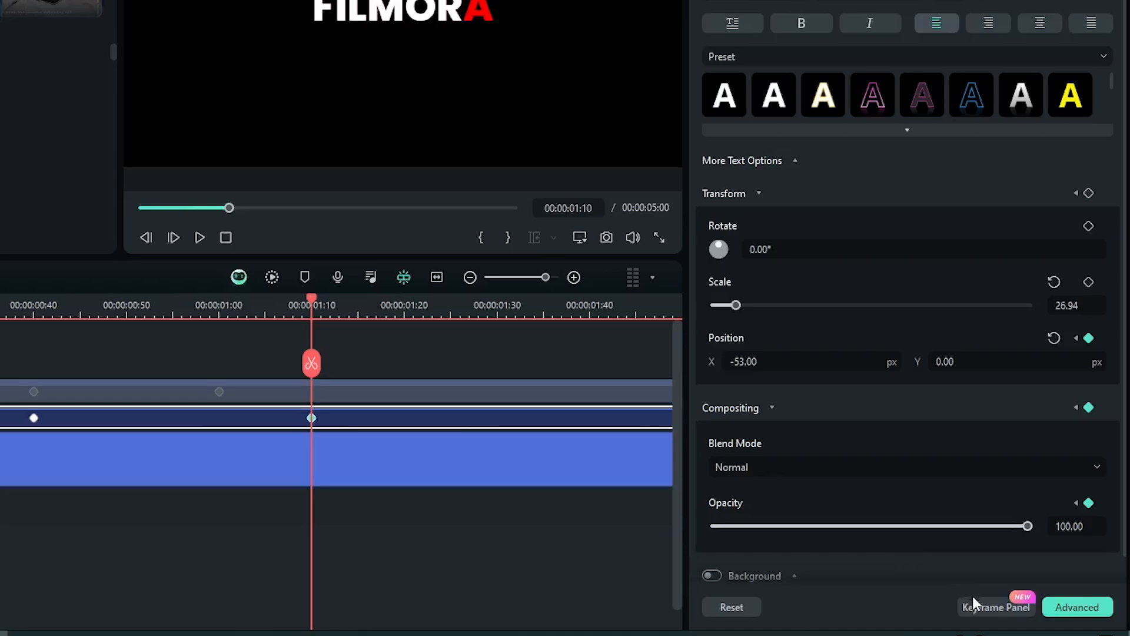
# Step: Show the A track again, hide the red FILMORA track, and select the A and FILMOR clips
pyautogui.click(996, 606)
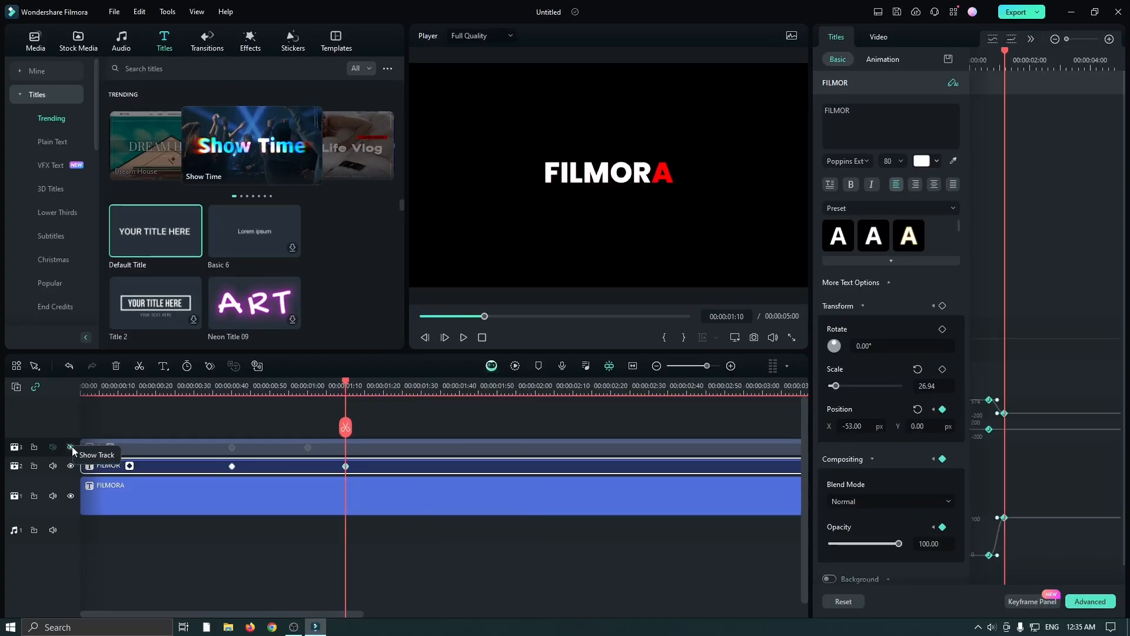
pyautogui.click(70, 447)
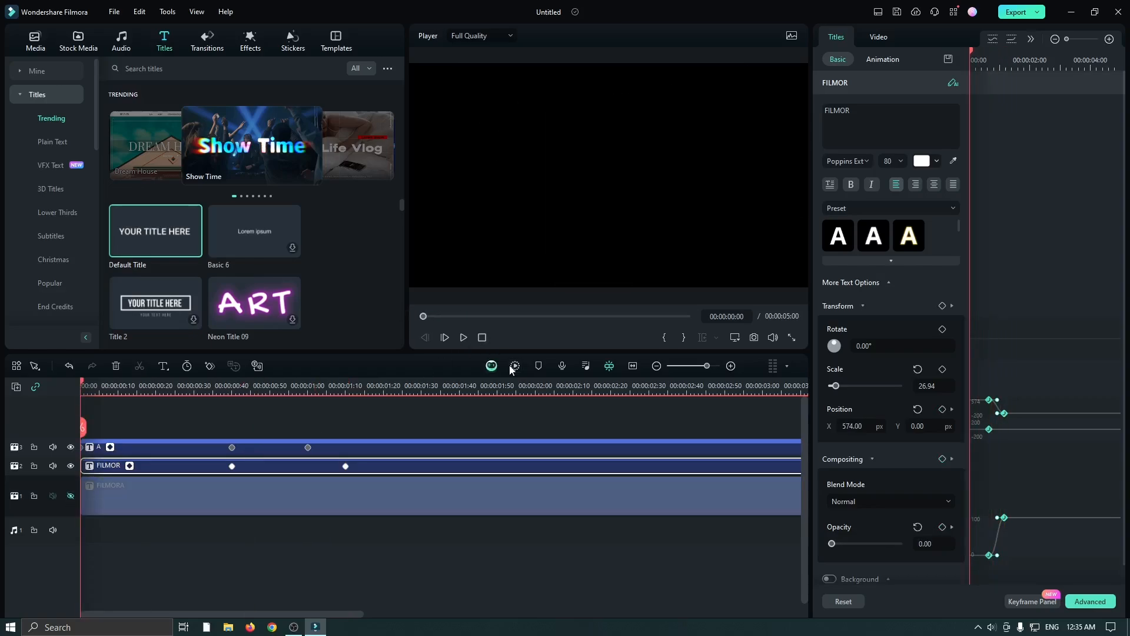
pyautogui.click(445, 337)
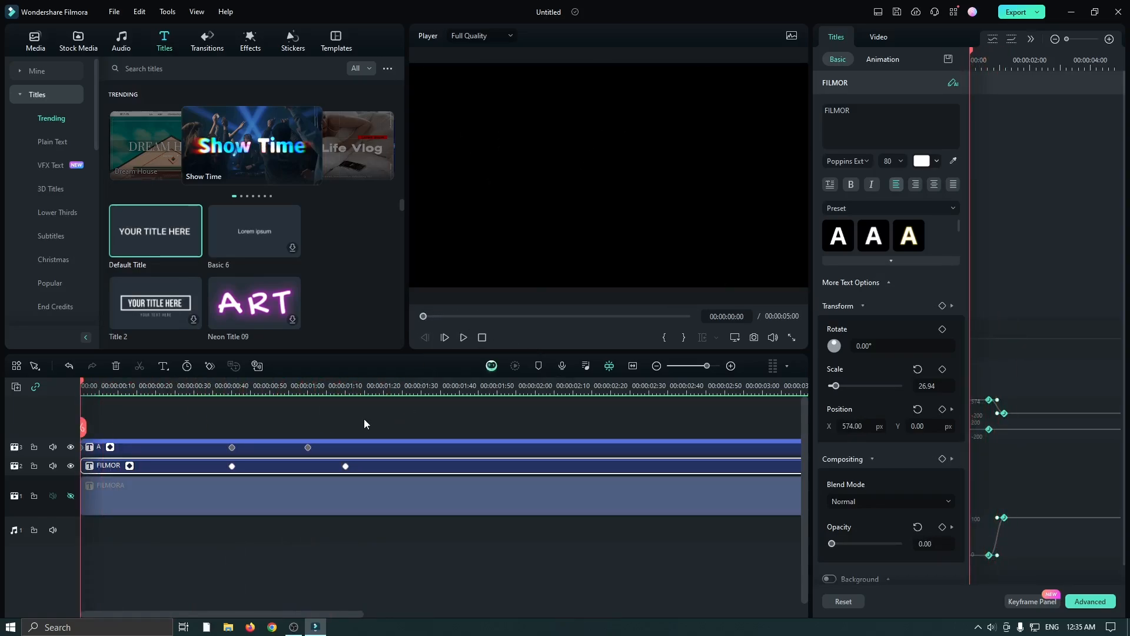
pyautogui.moveTo(330, 423)
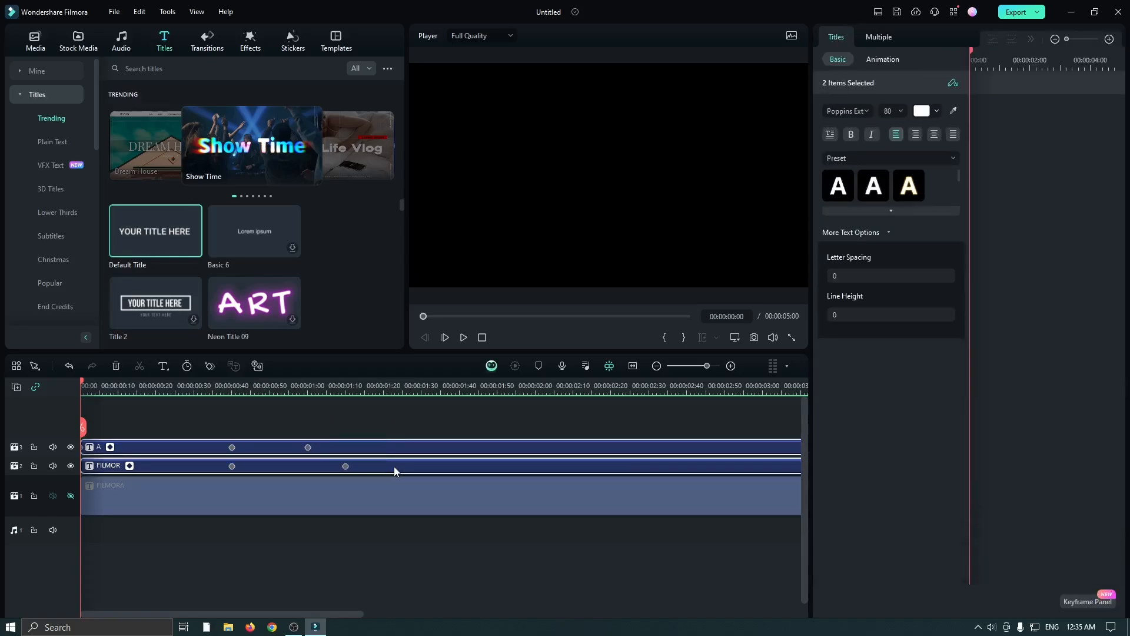
# Step: Merge the A and FILMOR clips into a compound clip named Animation
pyautogui.rightClick(395, 471)
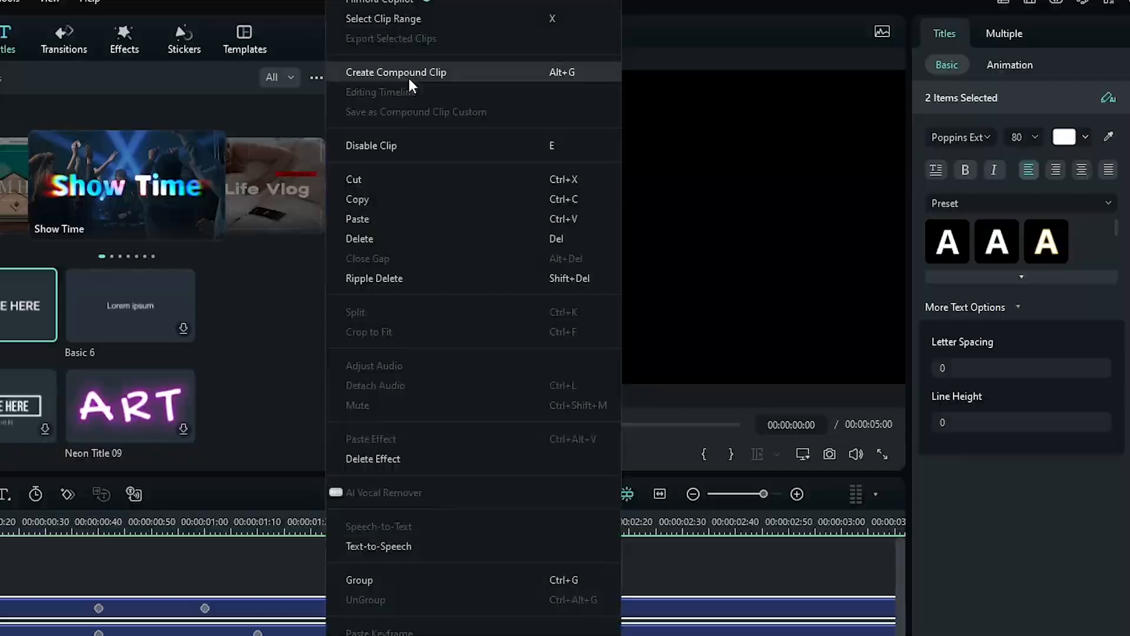
pyautogui.click(395, 72)
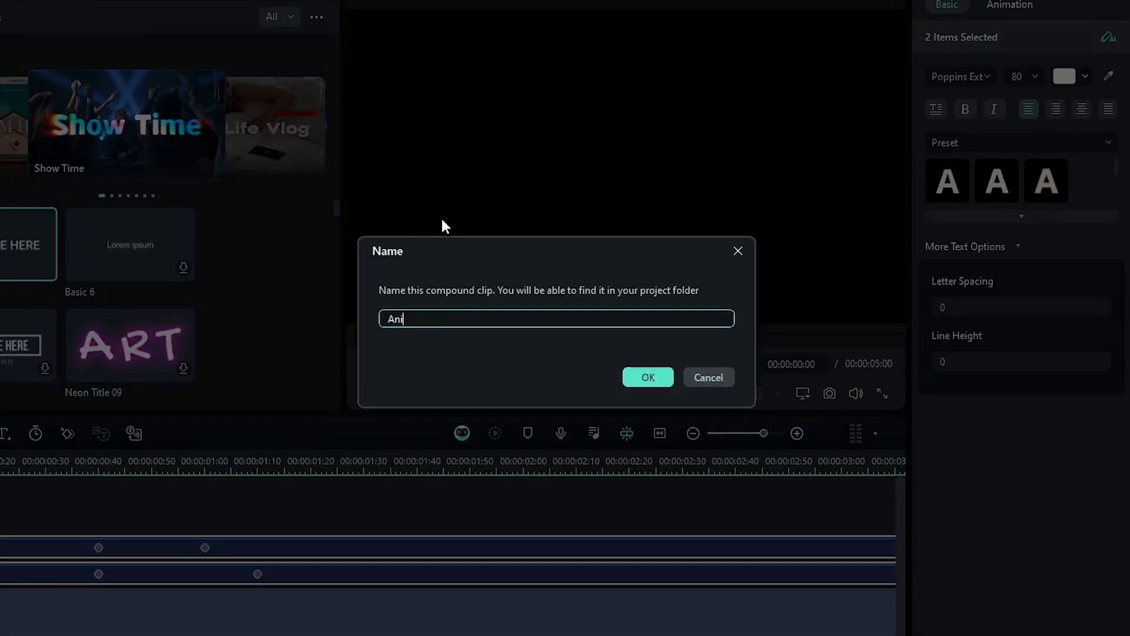
pyautogui.write('mation')
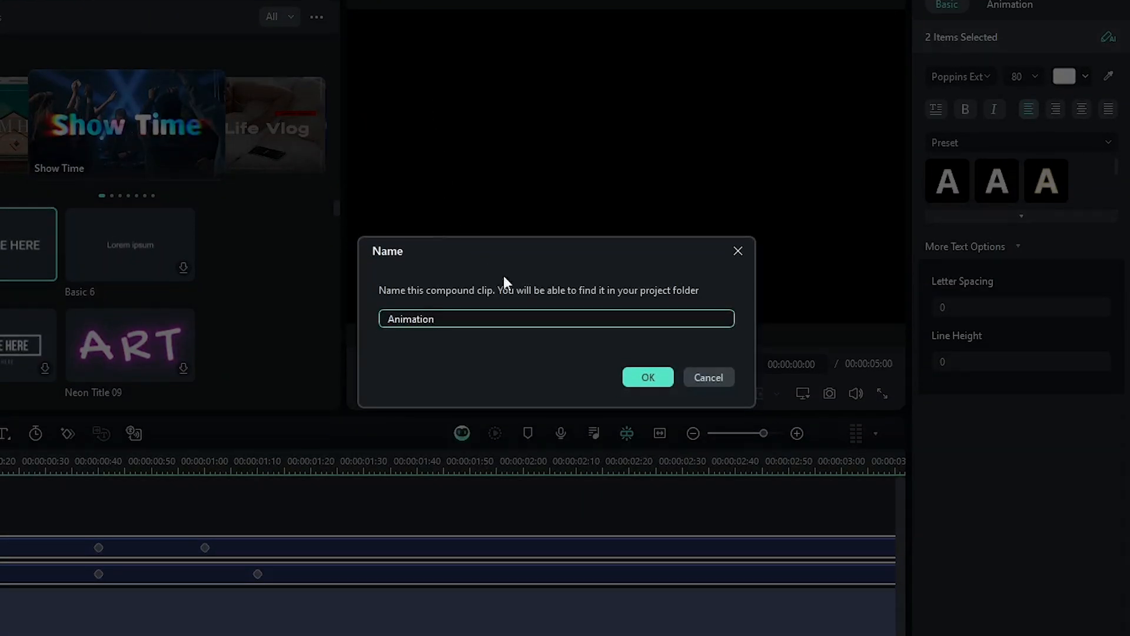
pyautogui.click(647, 377)
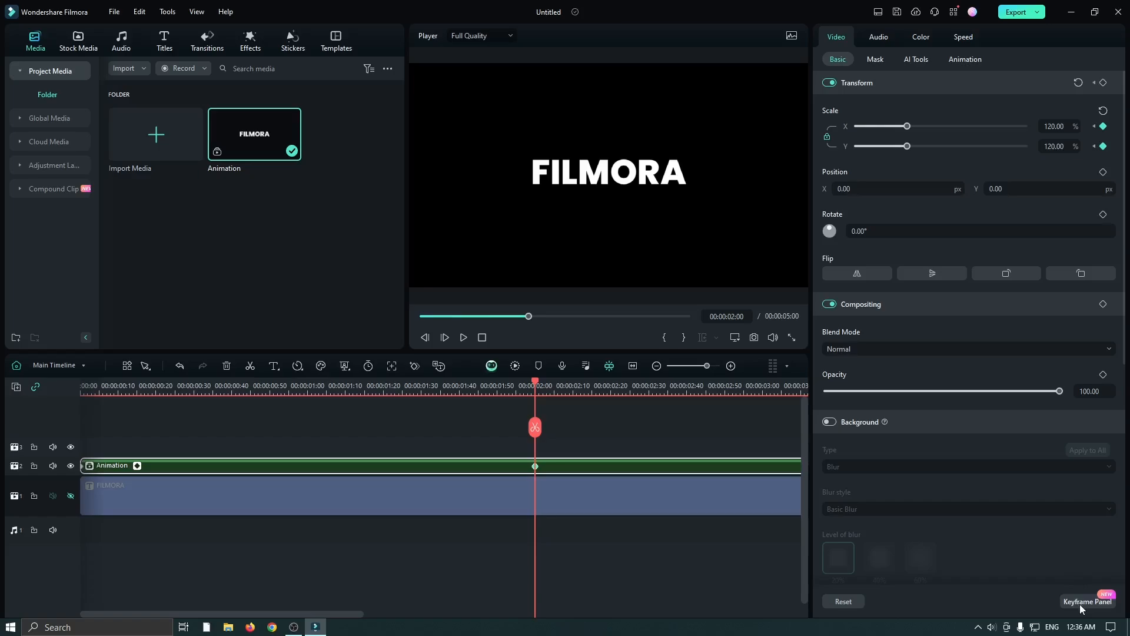
# Step: Keyframe the Animation clip at 100% scale at 0:00 growing to 120% at 2:00, and preview it
pyautogui.click(1087, 601)
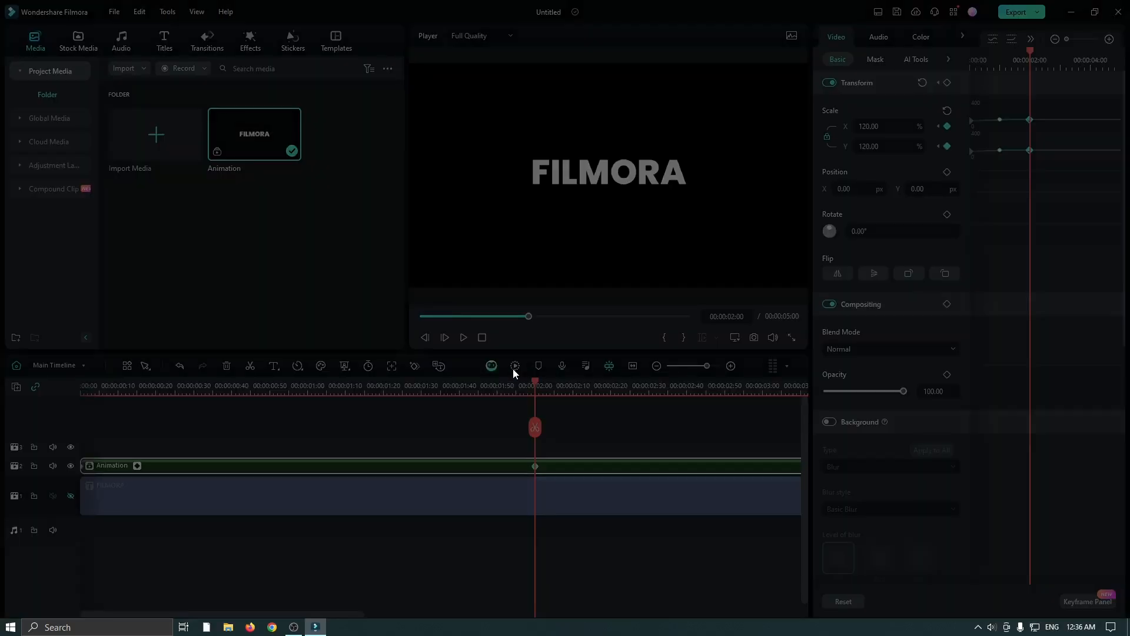
pyautogui.click(491, 365)
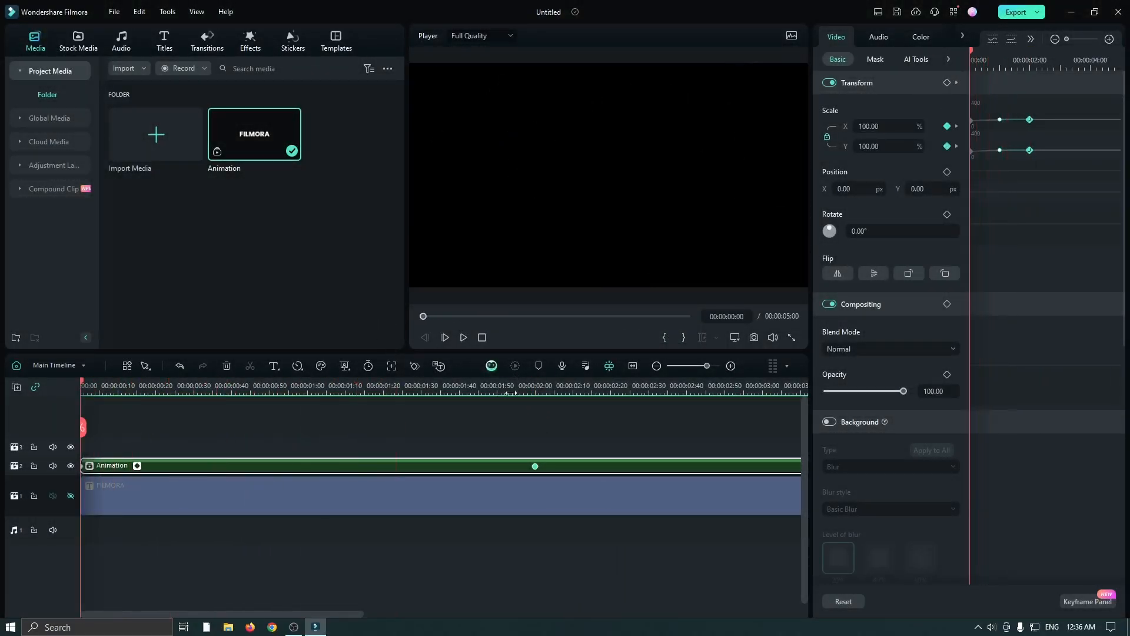
pyautogui.click(445, 337)
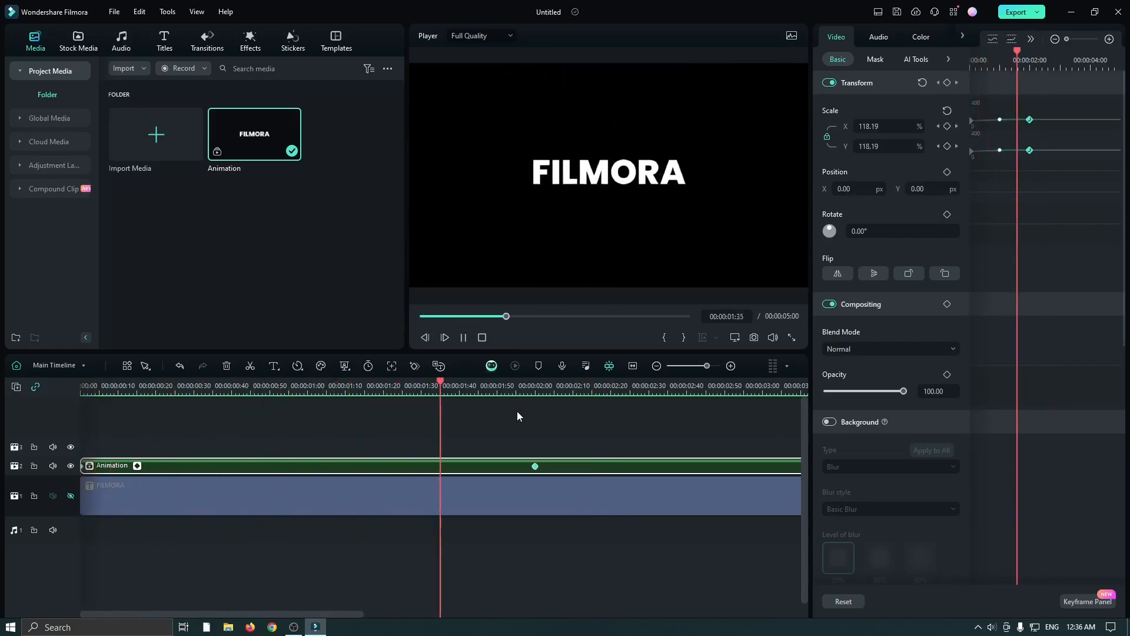
pyautogui.click(626, 385)
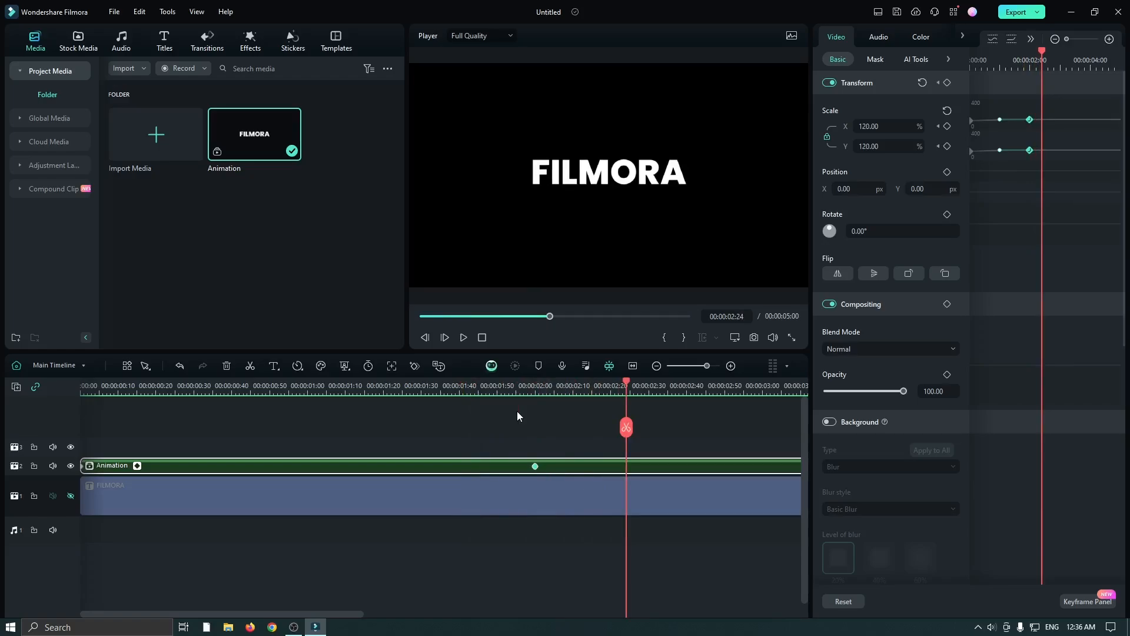